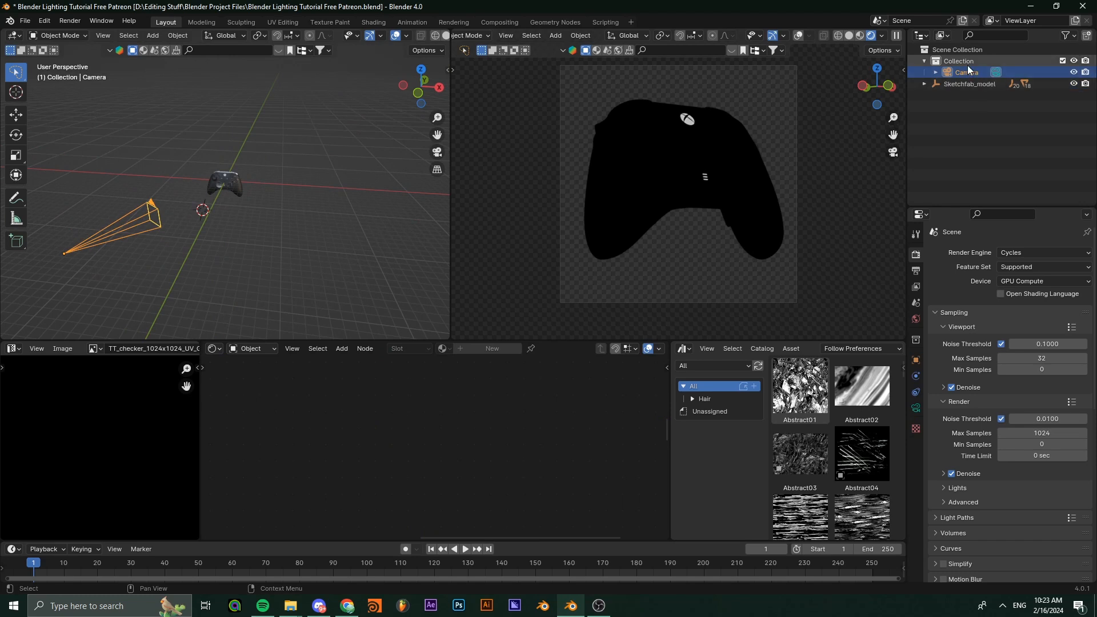
- Raise the camera's Focal Length in the Lens panel to a longer telephoto value
left_click(915, 407)
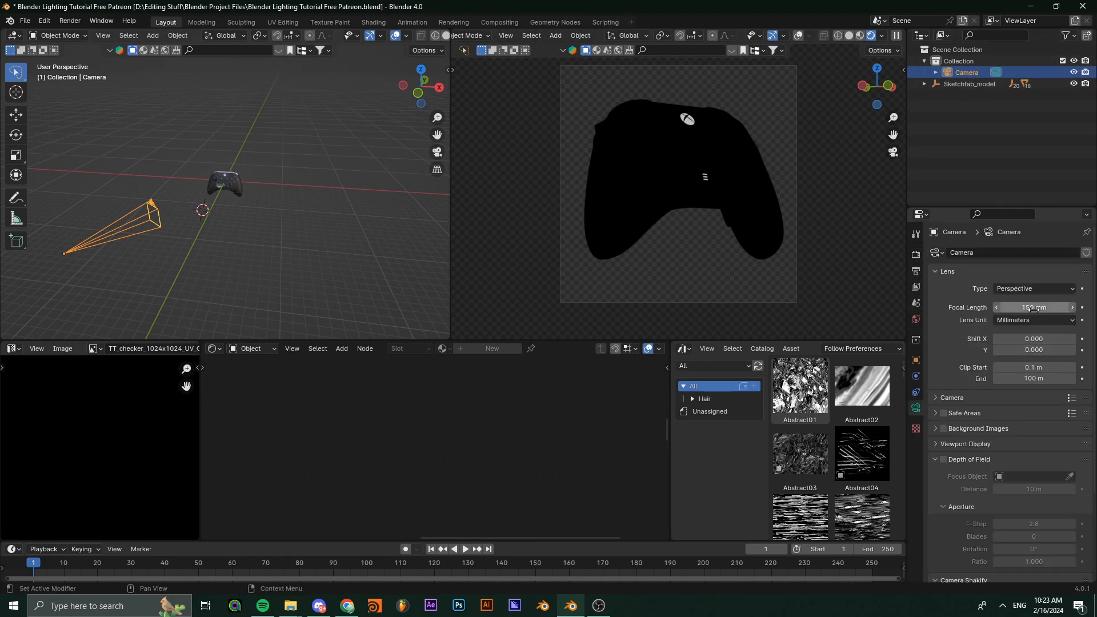
double_click(1033, 307)
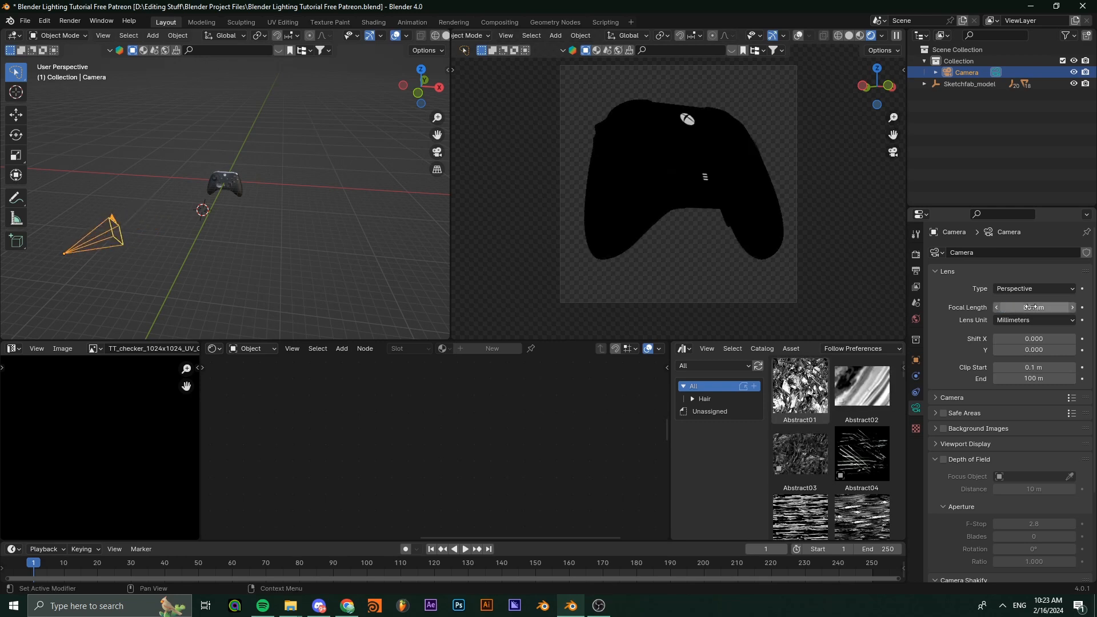
left_click_drag(1031, 307, 1049, 307)
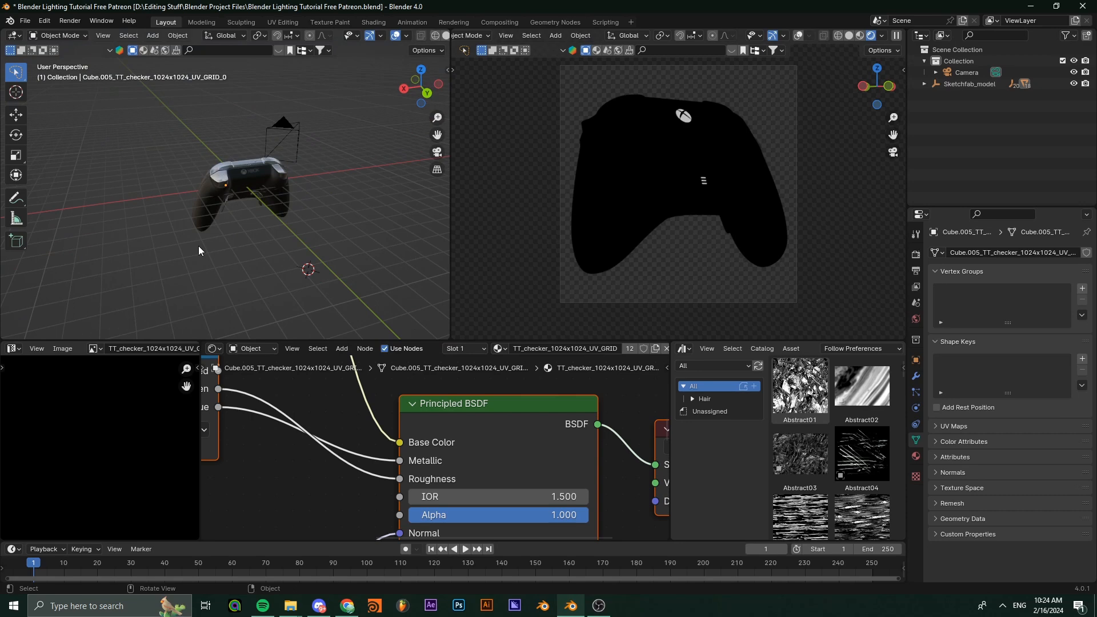
- Switch the Shader Editor to World and keep the Background strength at 0
left_click(251, 349)
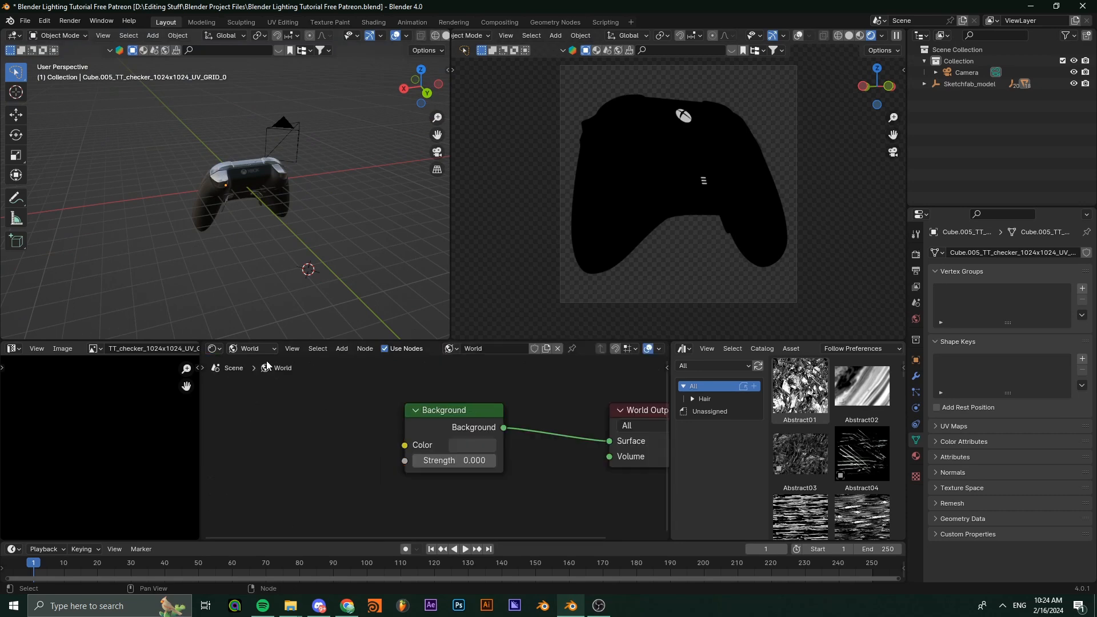
left_click_drag(454, 460, 482, 460)
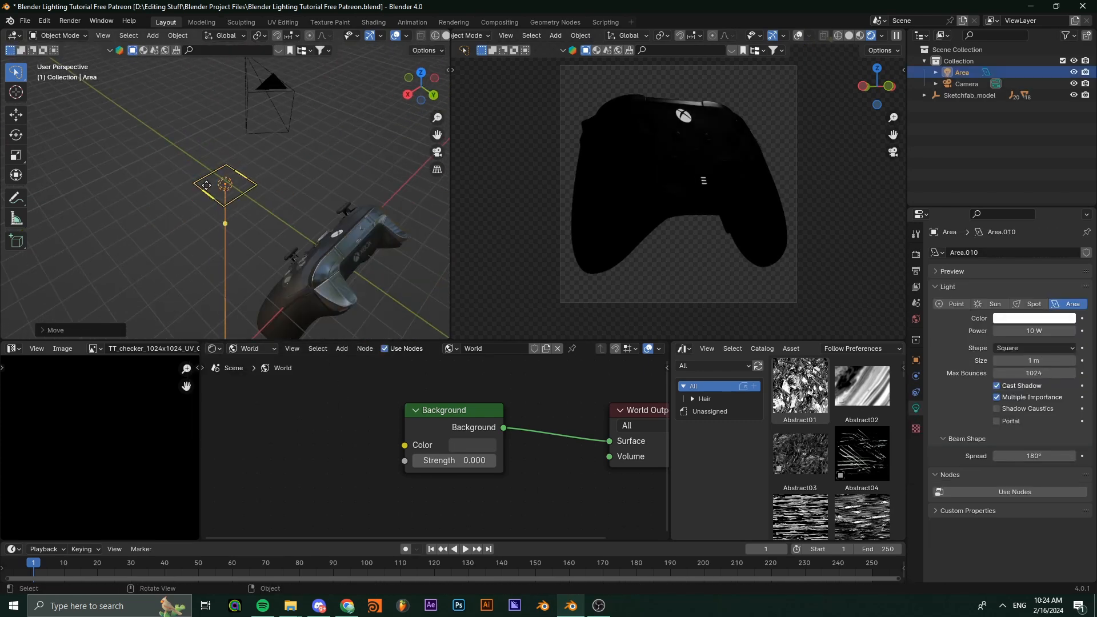
- Move the new area light beside the controller and set its power to about 436 W
left_click_drag(223, 188, 329, 235)
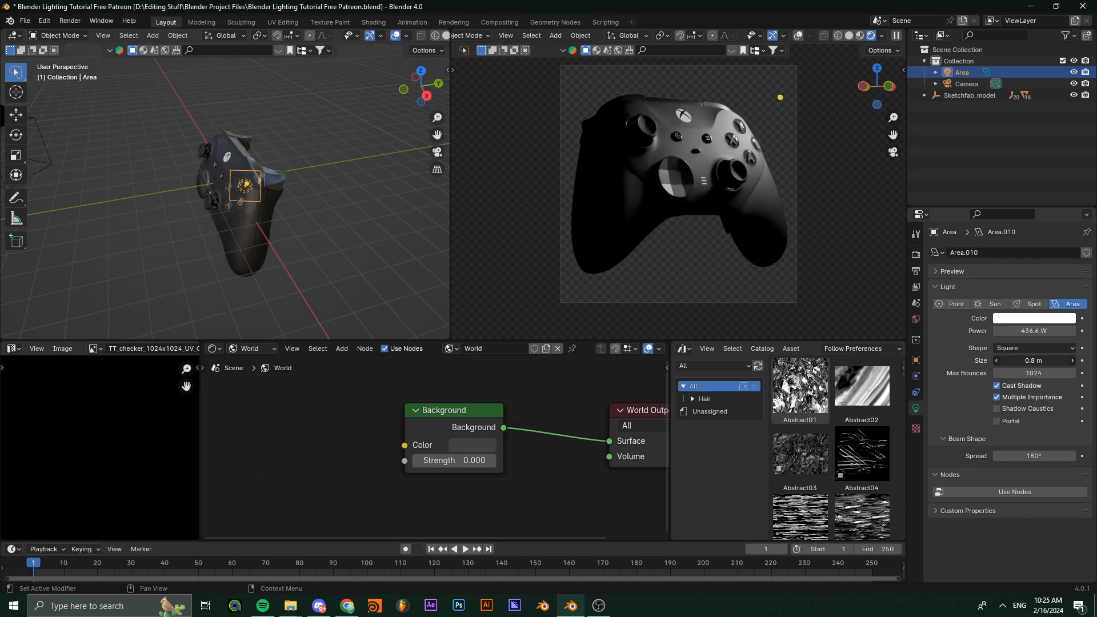
left_click_drag(245, 186, 254, 188)
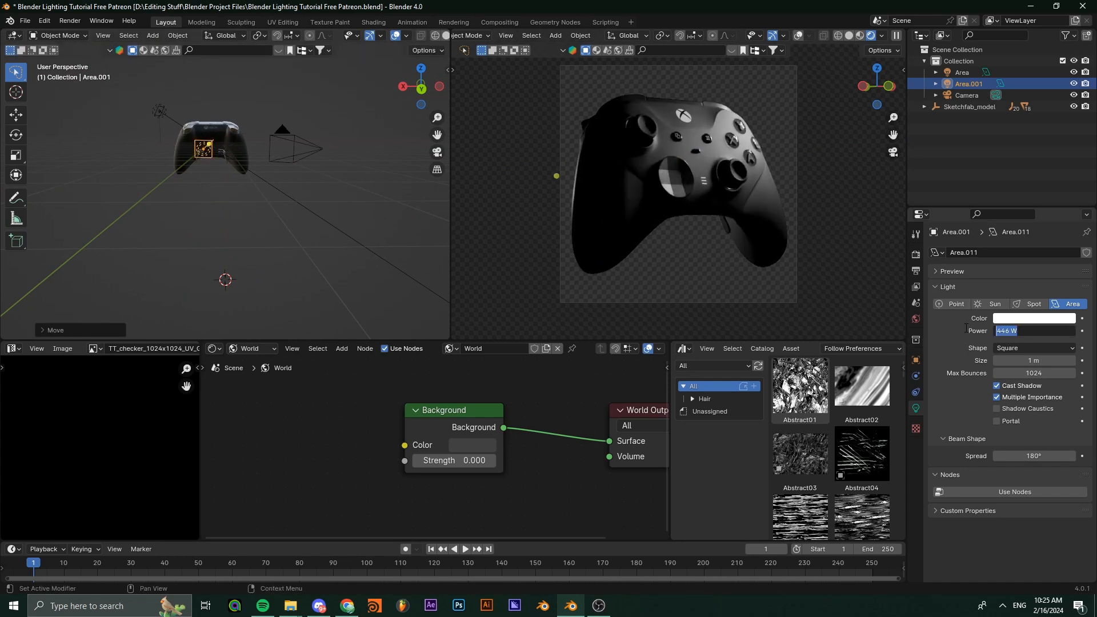
- Enlarge the back area light to about 6.5 m and raise its power toward 4000 W
type("3000 W")
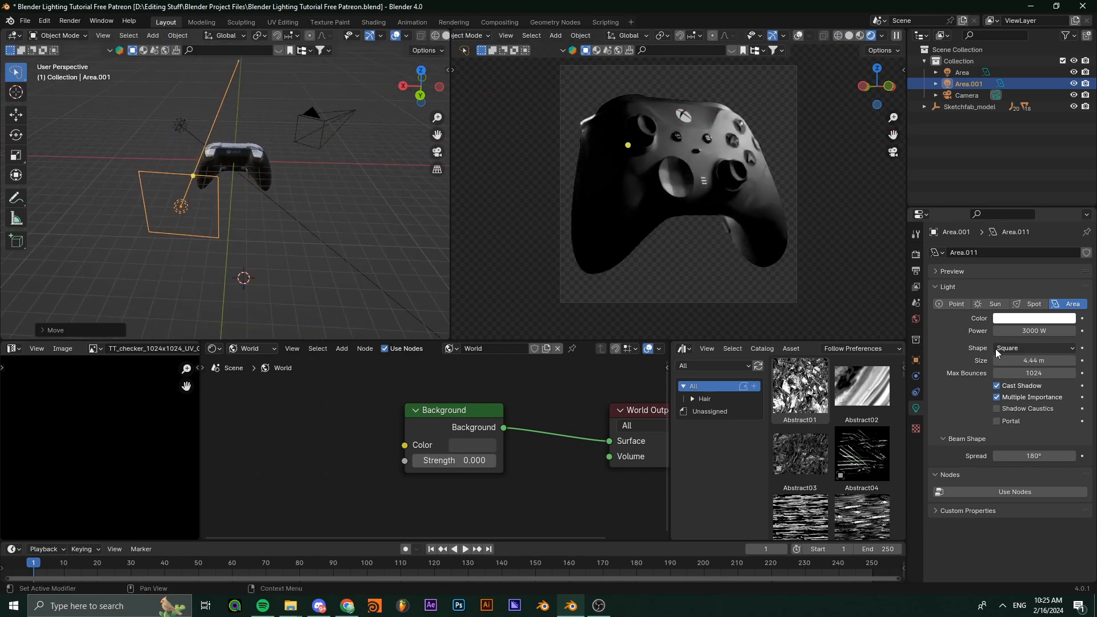
left_click_drag(1007, 360, 1049, 360)
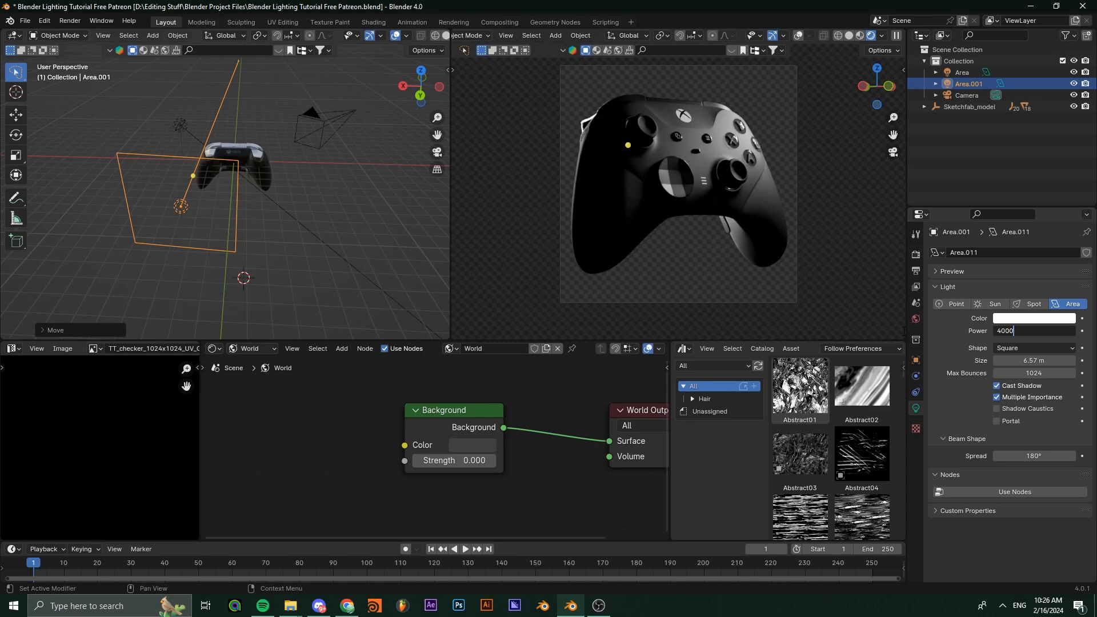
key("s")
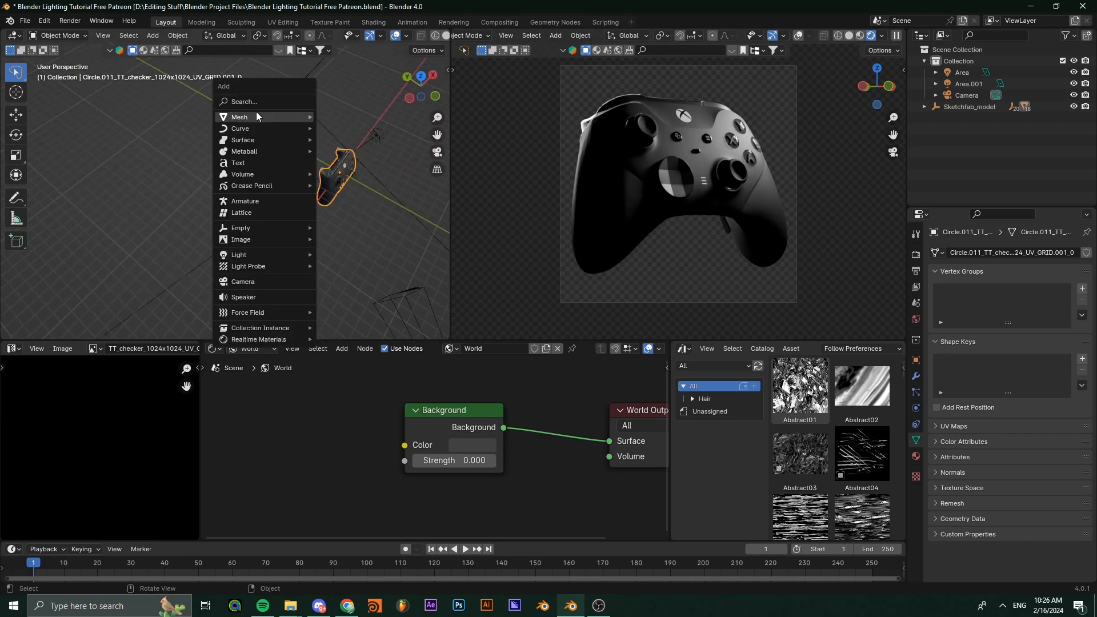
- Add a Plane mesh and start moving it along Z near the controller
left_click(238, 117)
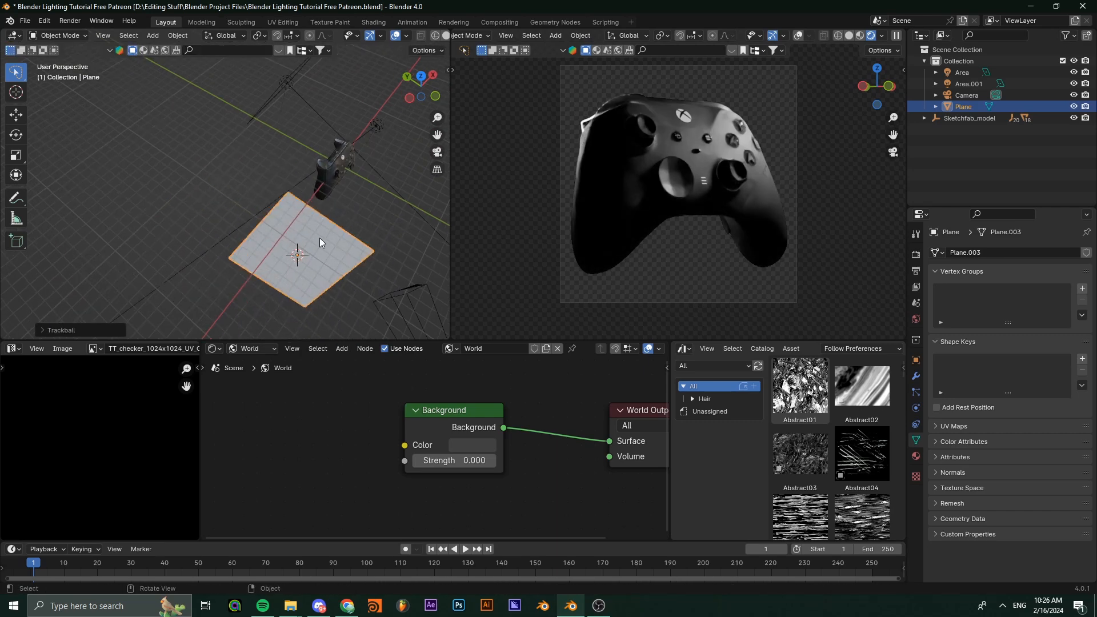
key("g")
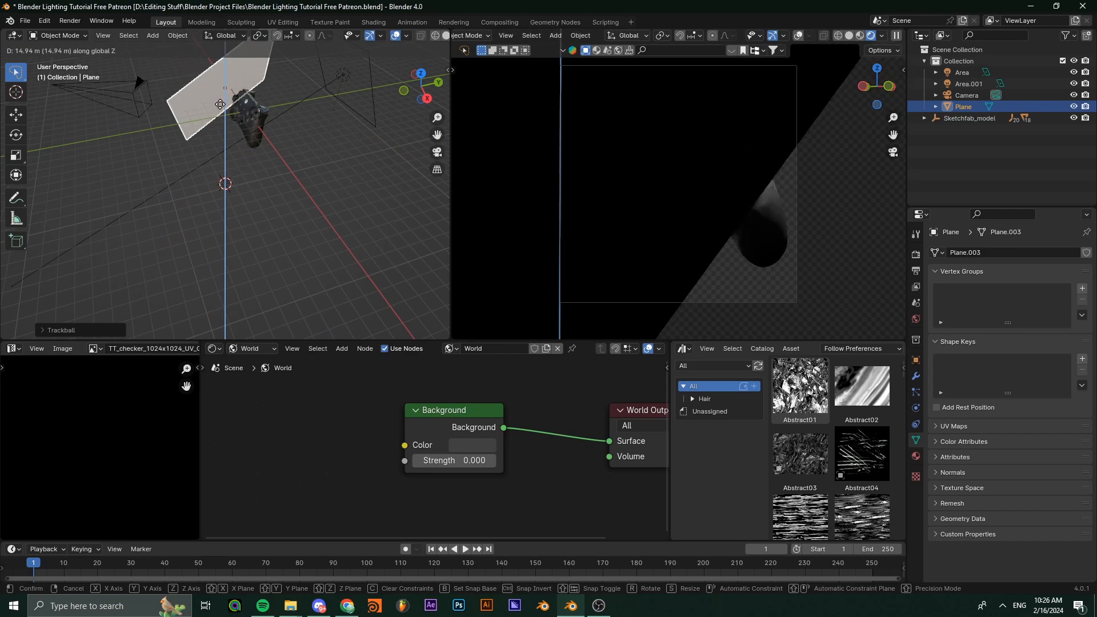